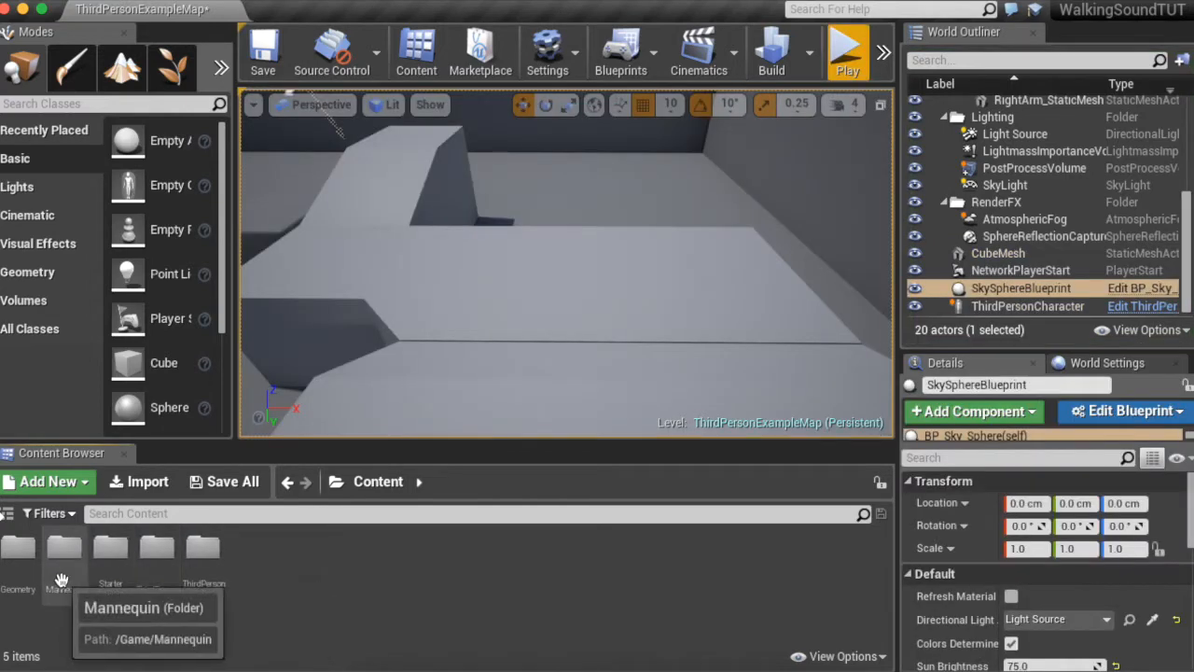
# - Open the ThirdPersonRun animation from the Mannequin Animations folder
pyautogui.doubleClick(58, 560)
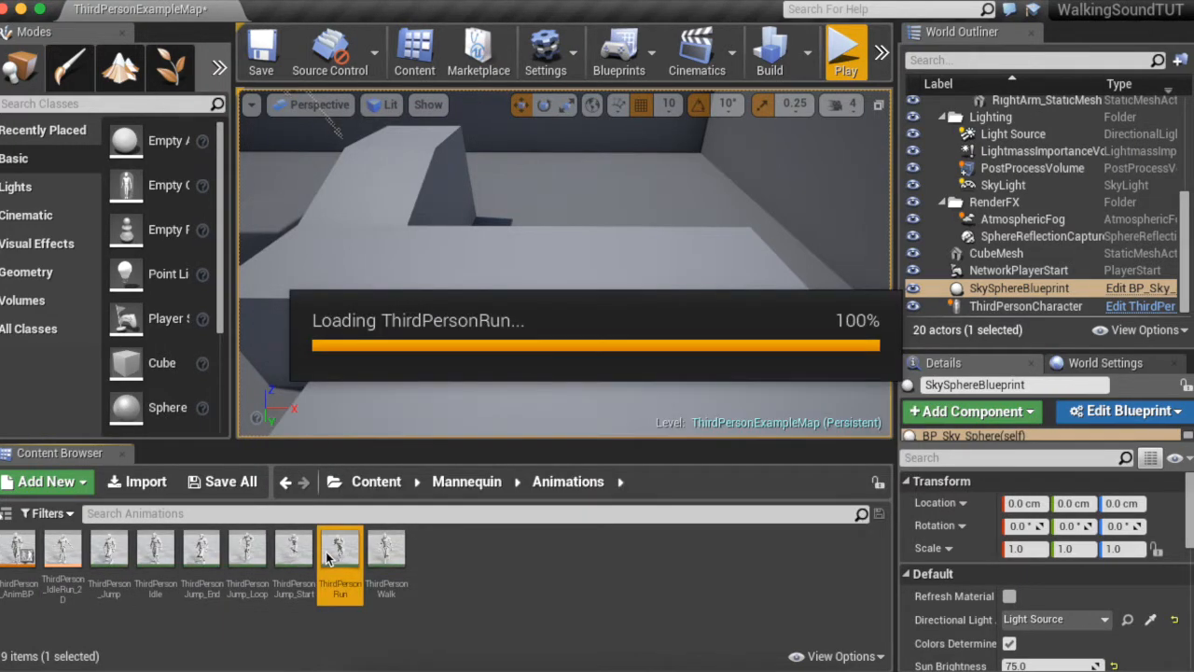
pyautogui.doubleClick(341, 551)
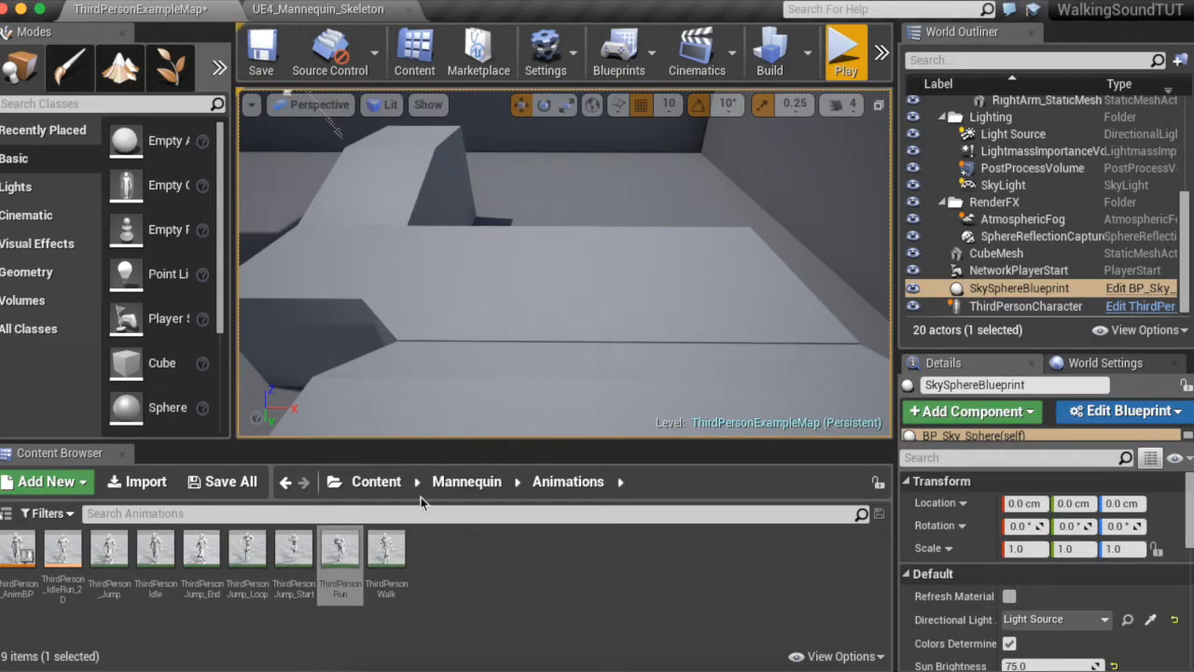
# - Import the grassy footstep .wav sound into the top-level Content folder
pyautogui.click(45, 481)
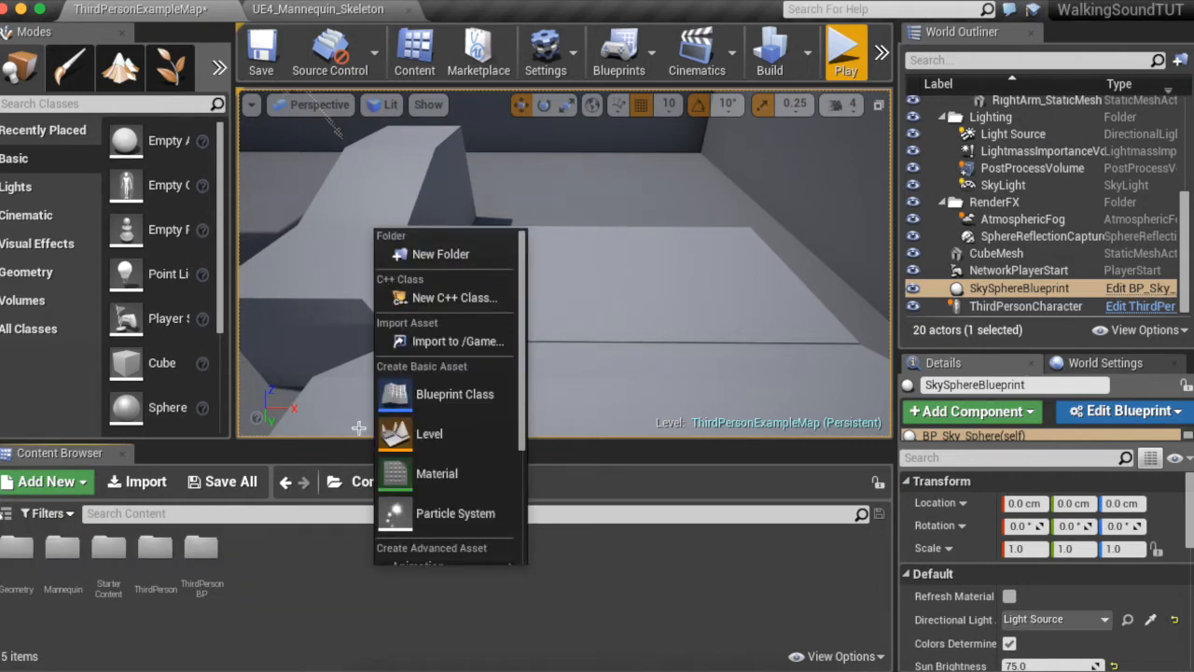
pyautogui.click(457, 341)
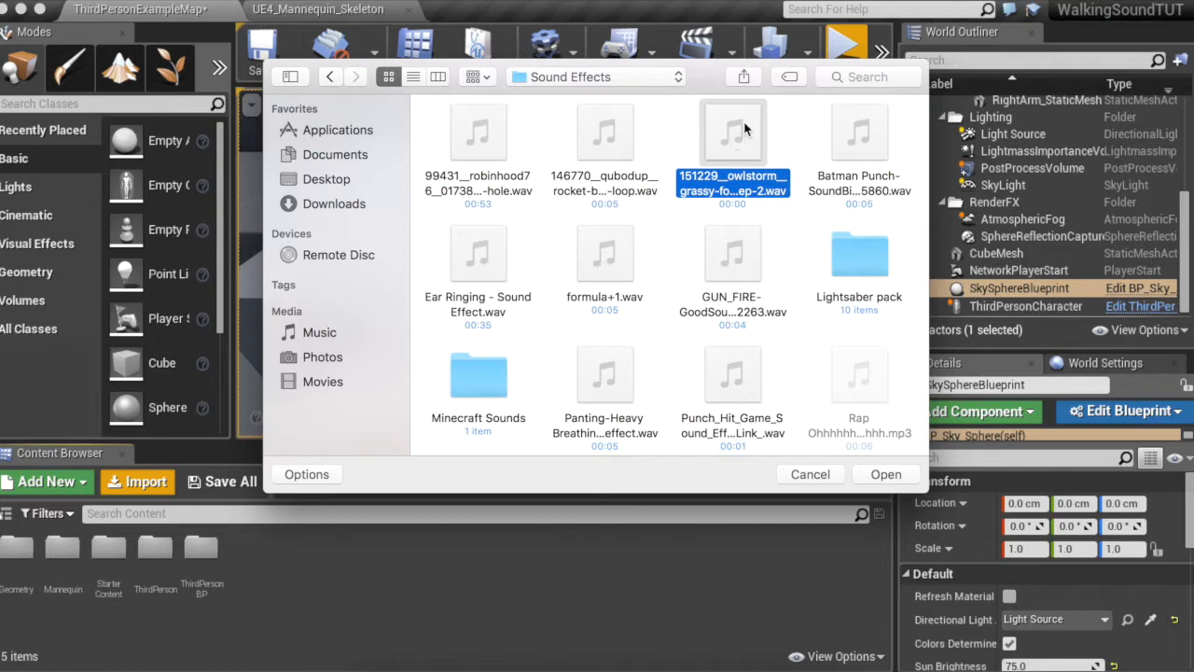
pyautogui.click(885, 473)
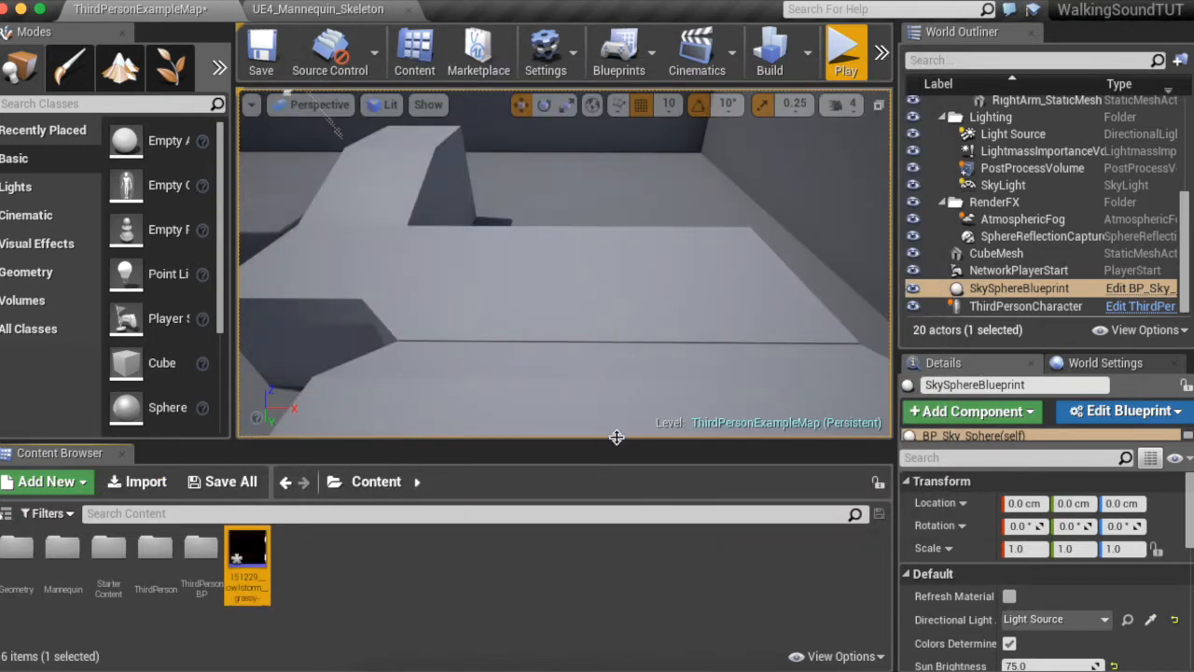
# - Create a sound cue from the footstep sound and save the wav, cue and level
pyautogui.rightClick(247, 560)
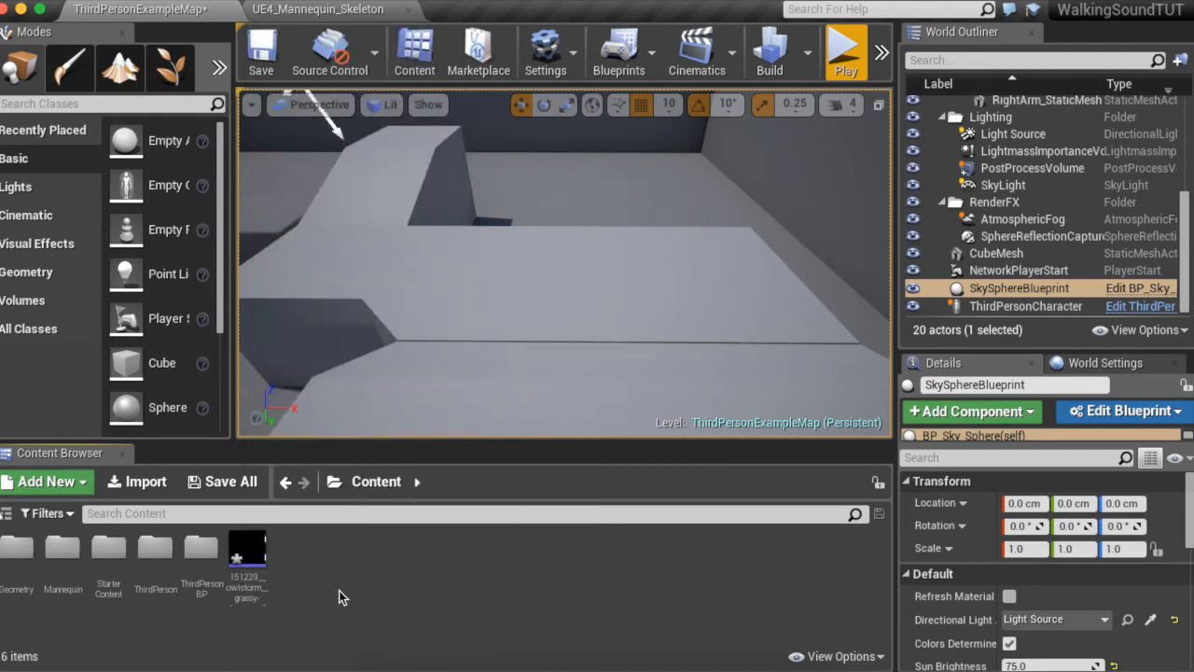
pyautogui.moveTo(248, 556)
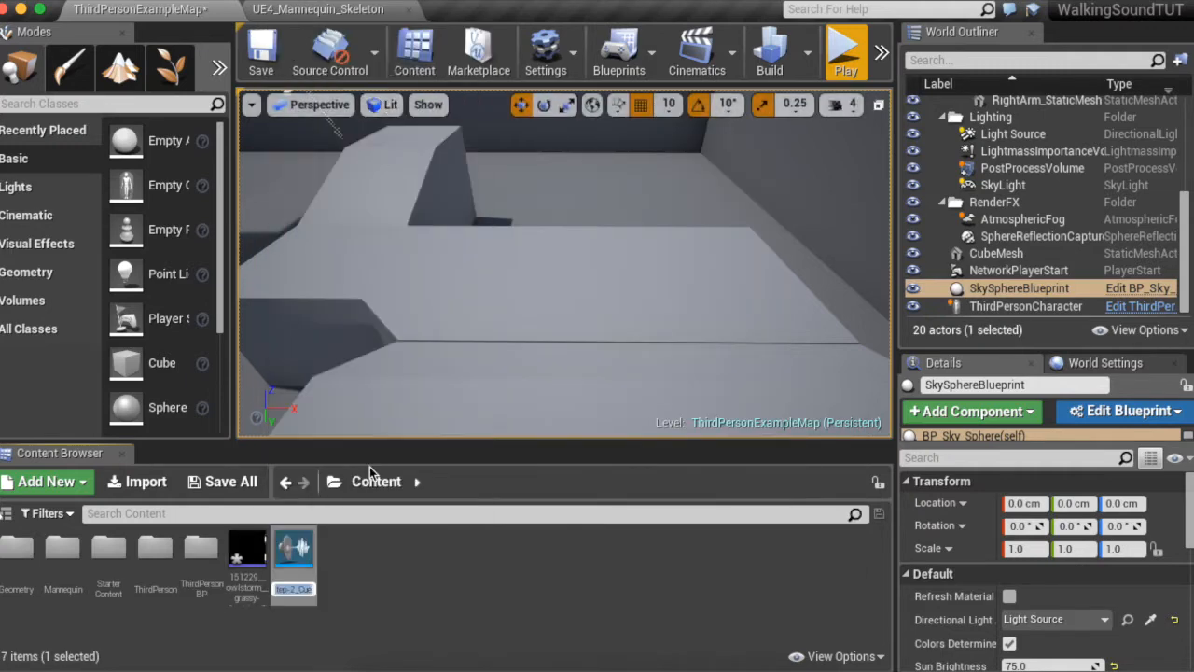
pyautogui.click(293, 551)
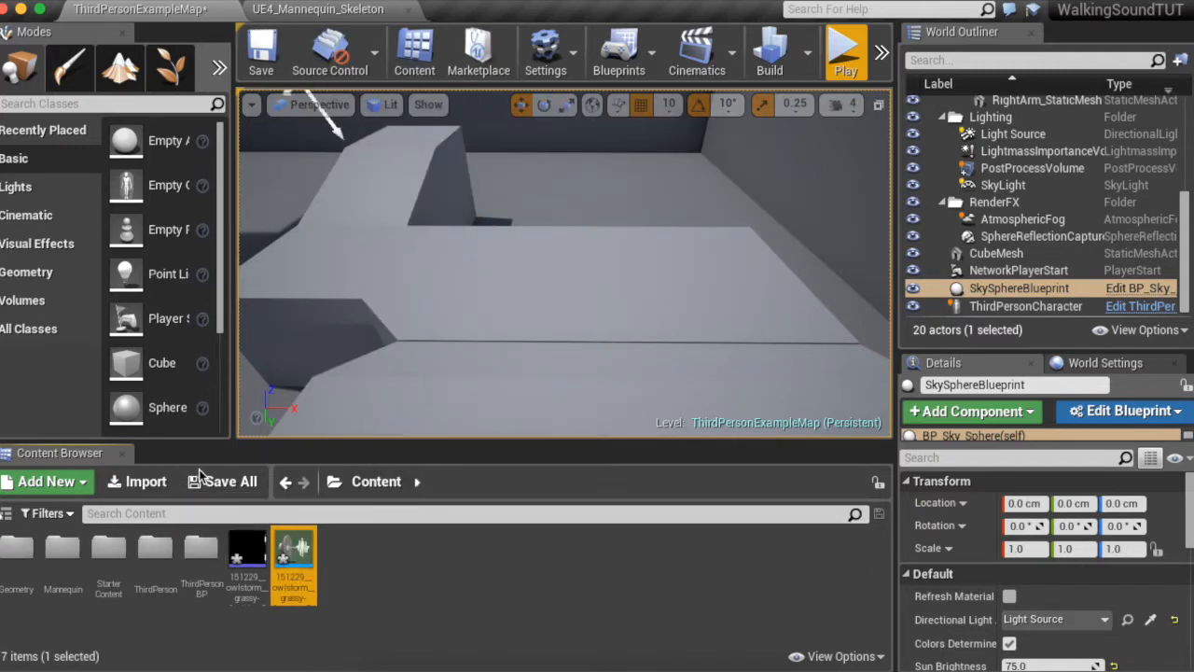
pyautogui.click(223, 482)
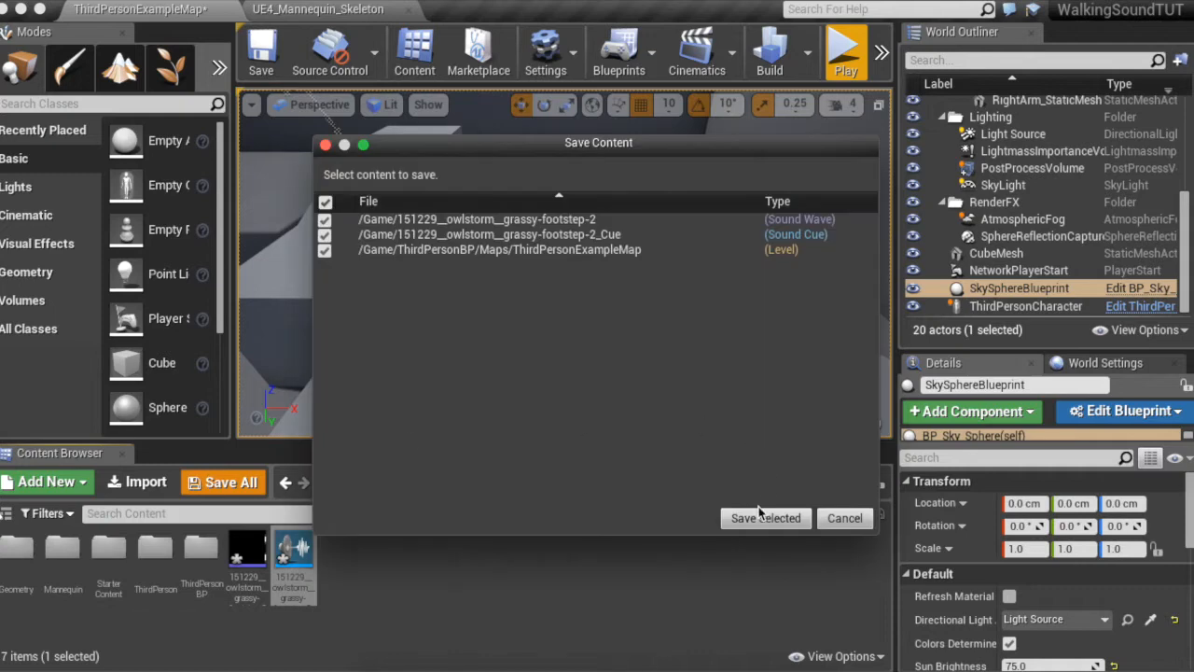
pyautogui.click(766, 518)
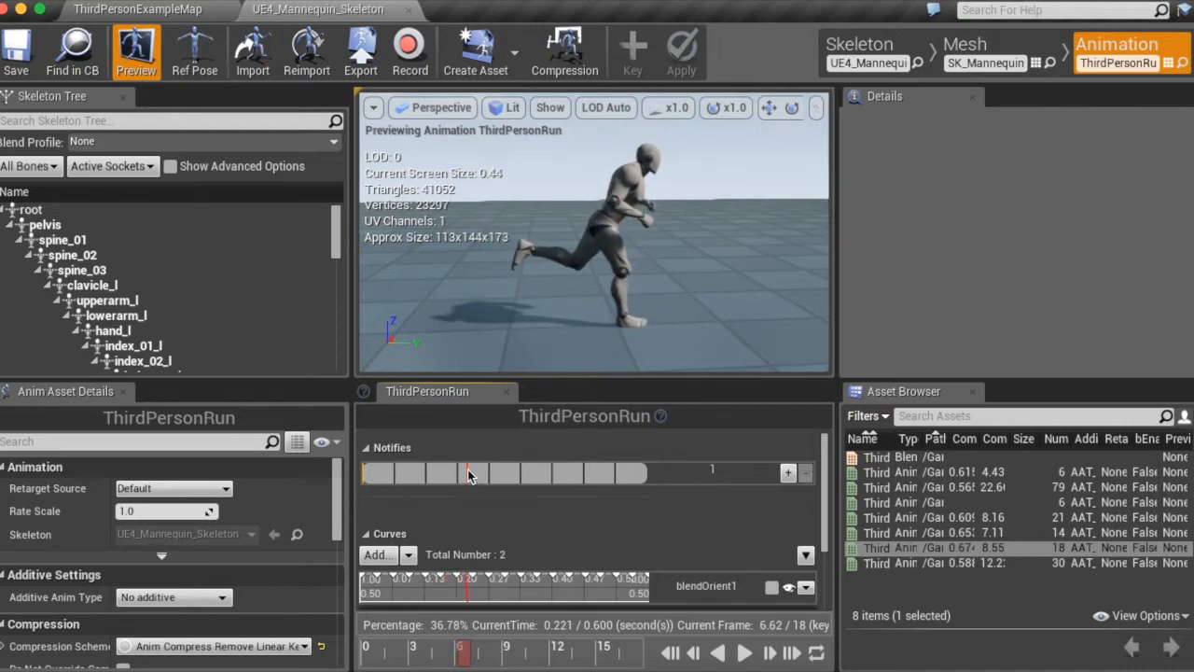
# - Add Play Sound notifies to the Notifies track, one mid-run and one near the end
pyautogui.rightClick(466, 473)
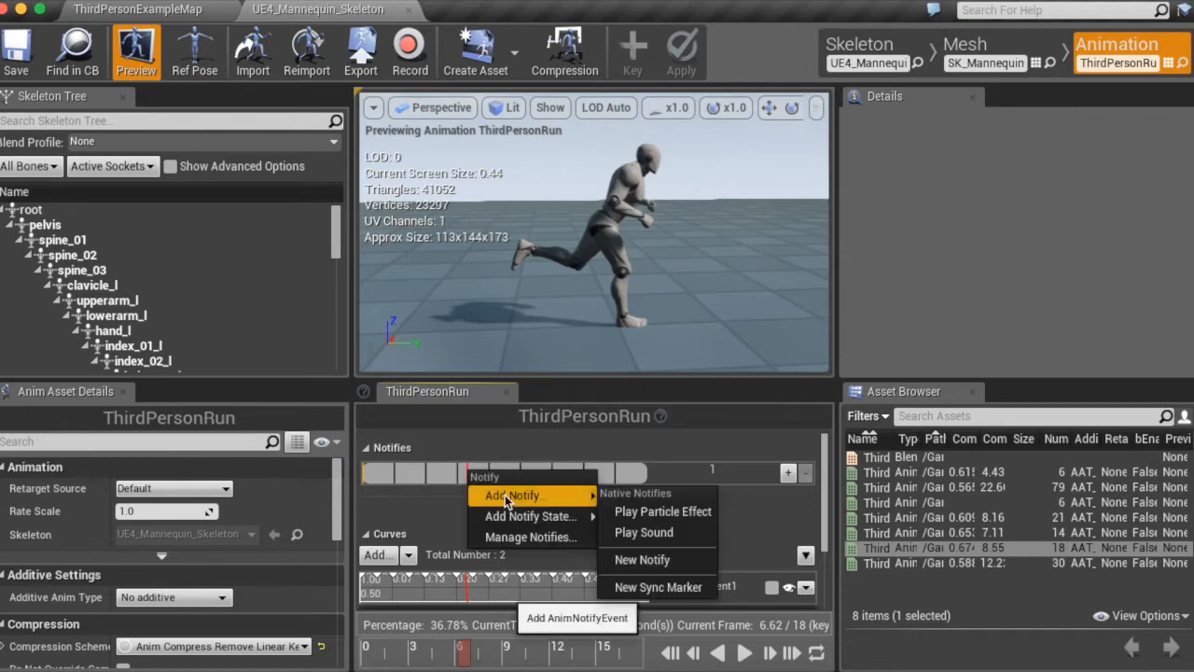
pyautogui.click(643, 532)
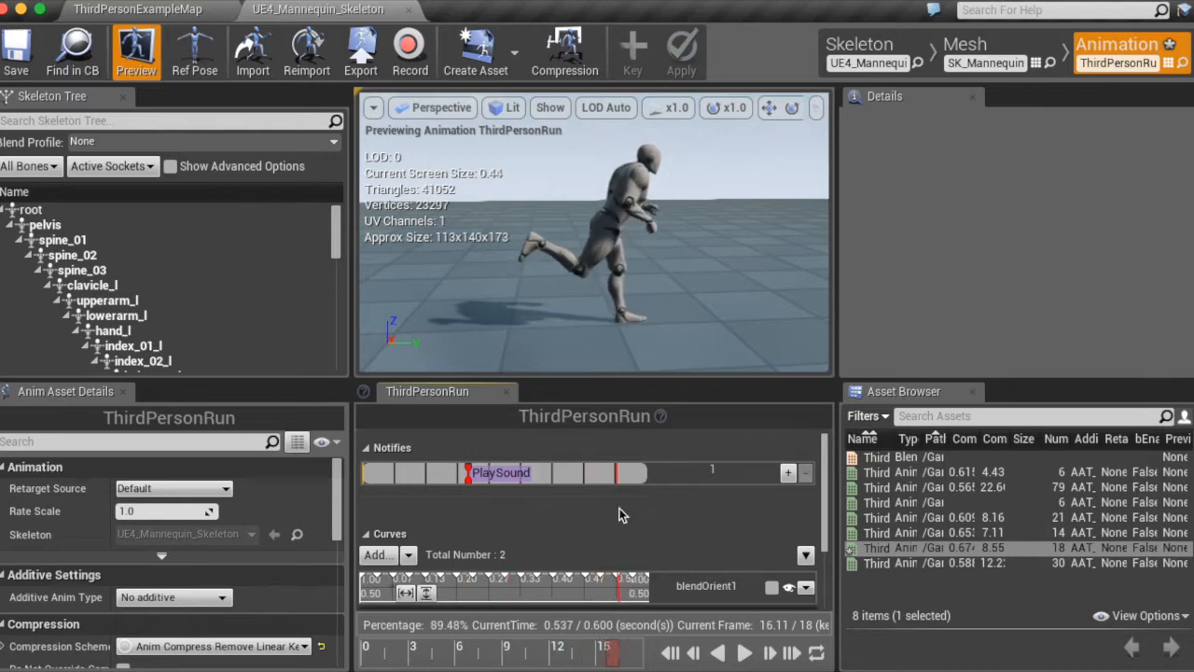
pyautogui.rightClick(624, 490)
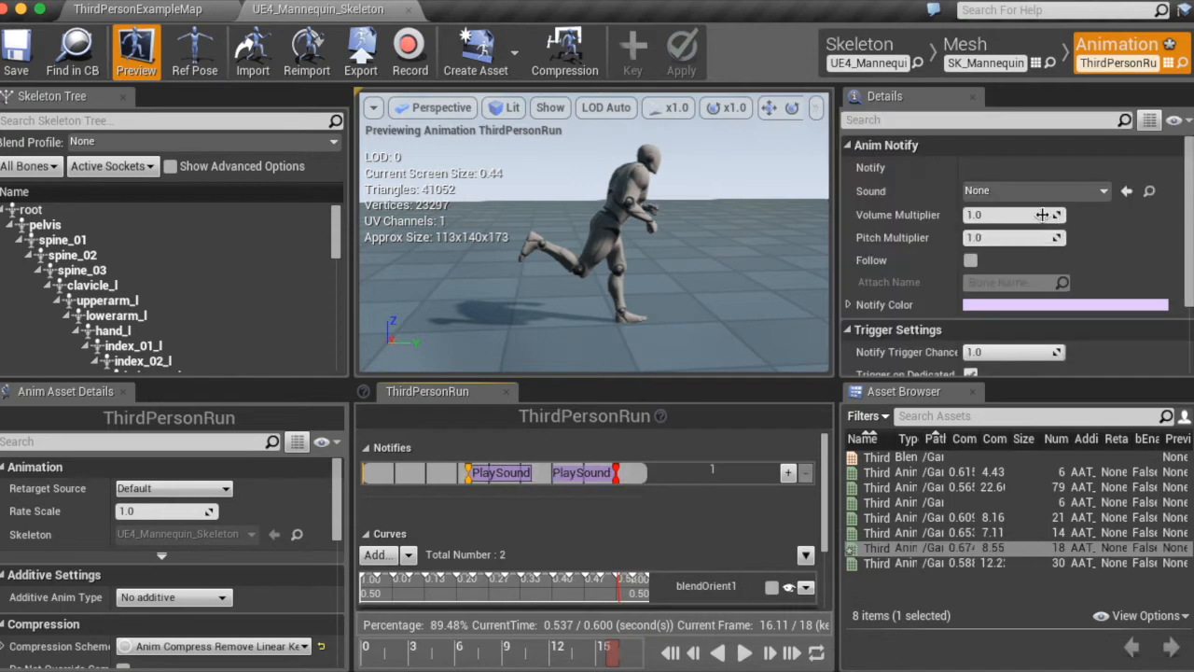
# - Assign the footstep cue to both Play Sound notifies, give one a 0.9 pitch multiplier, return to the map
pyautogui.click(1105, 190)
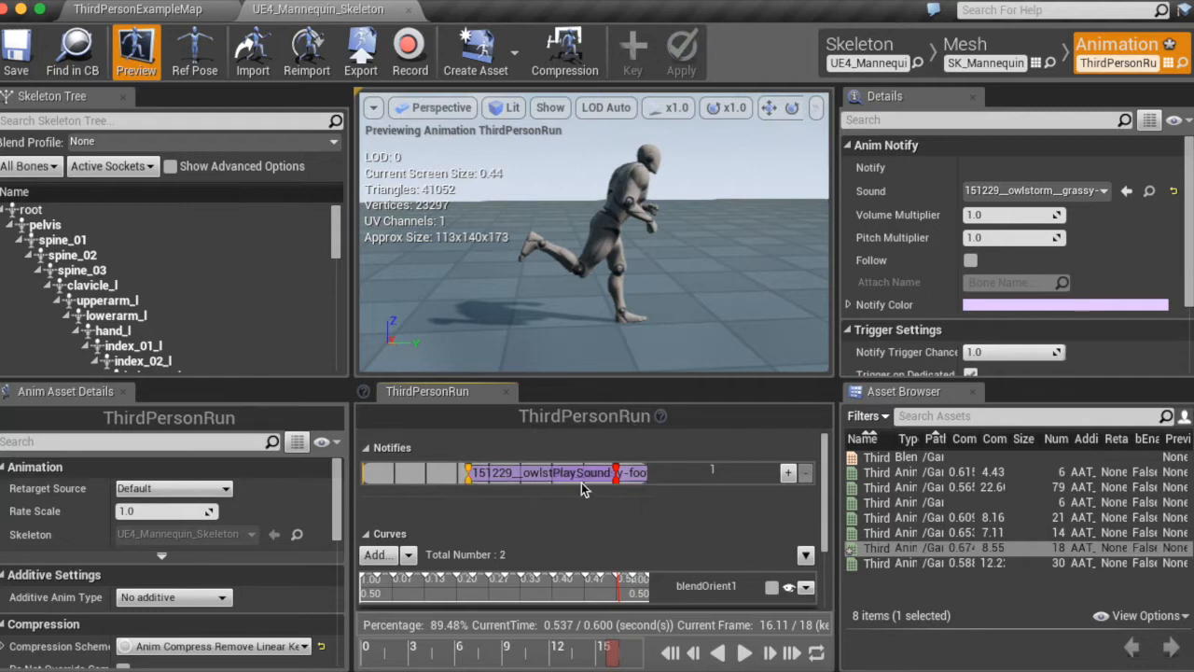
pyautogui.click(1036, 190)
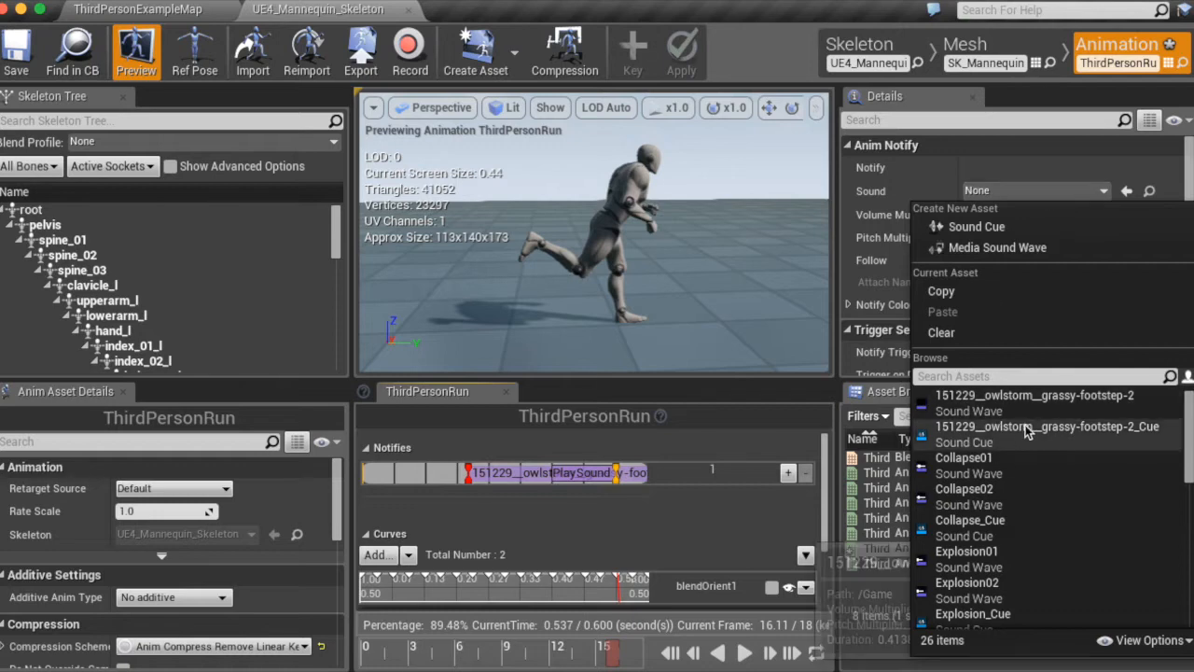
pyautogui.click(1047, 426)
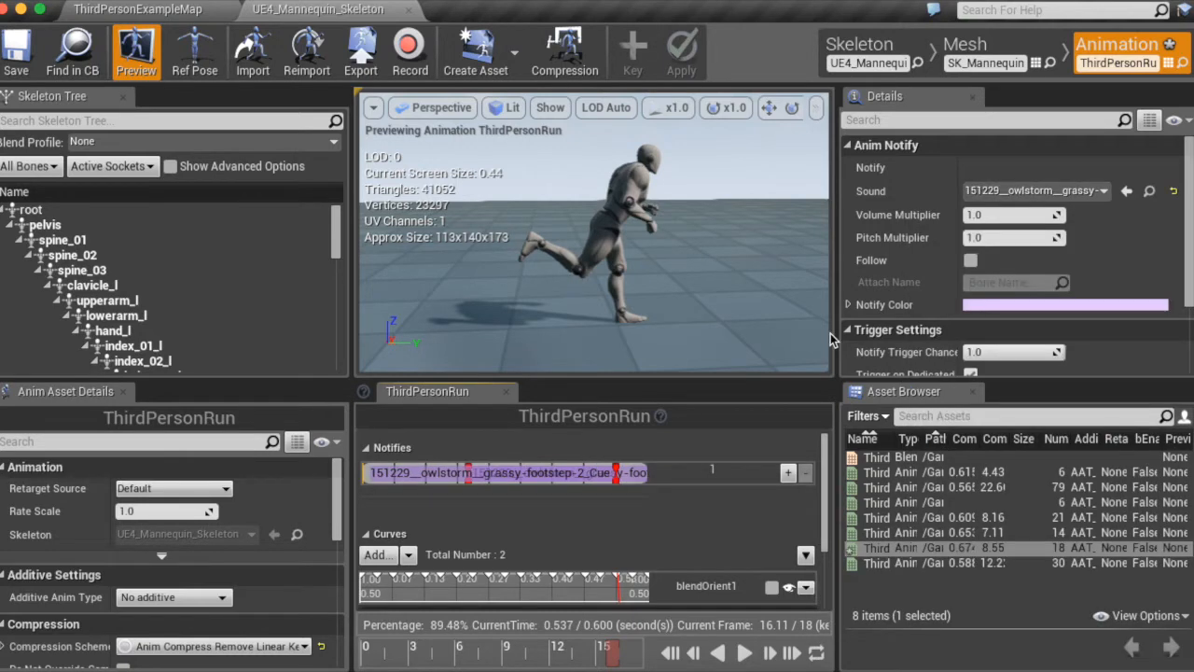
pyautogui.moveTo(1014, 237)
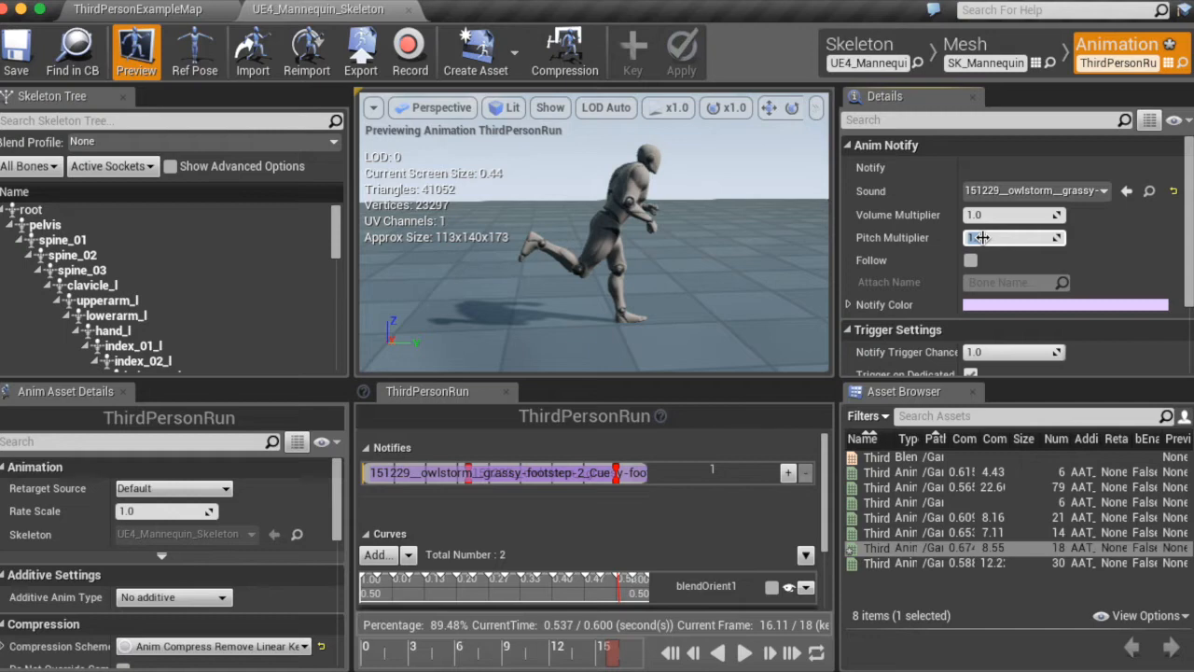
pyautogui.write('0.9')
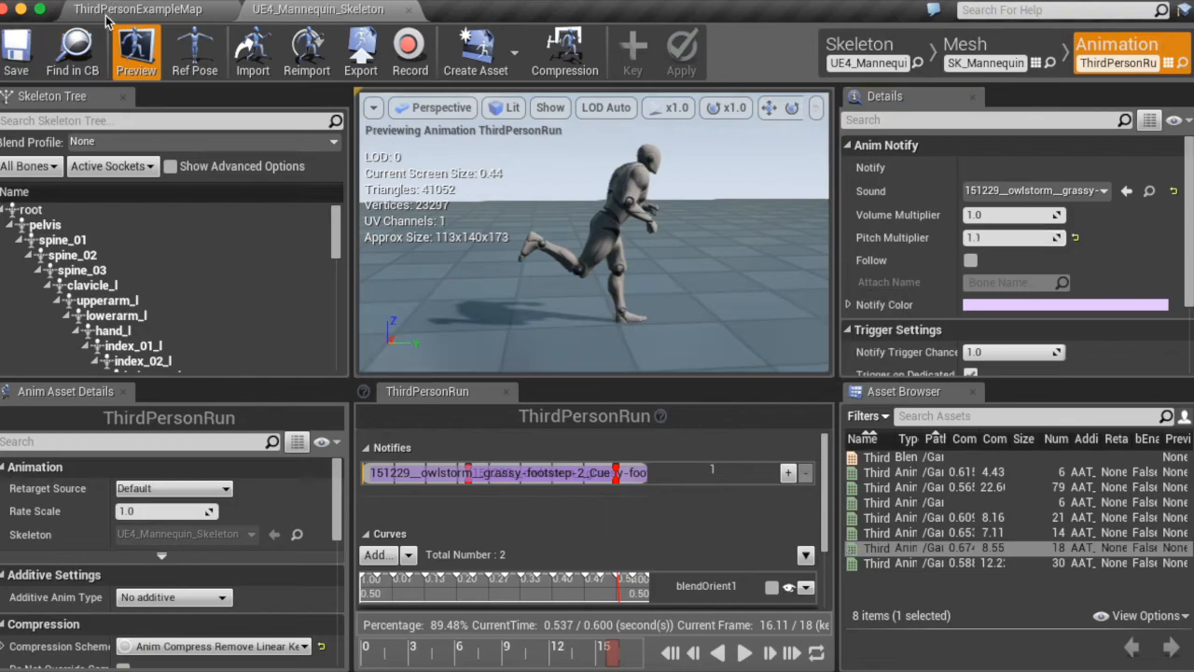
pyautogui.click(137, 9)
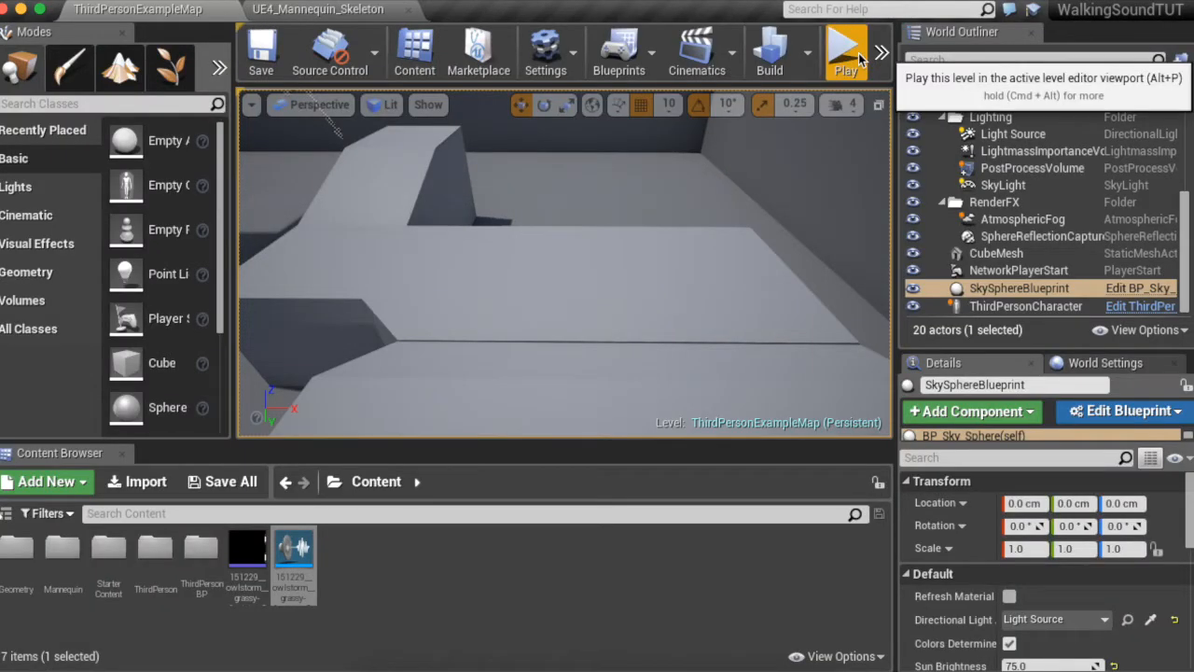
# - Play-test the example level repeatedly, switching to ThirdPersonRun between runs
pyautogui.click(846, 52)
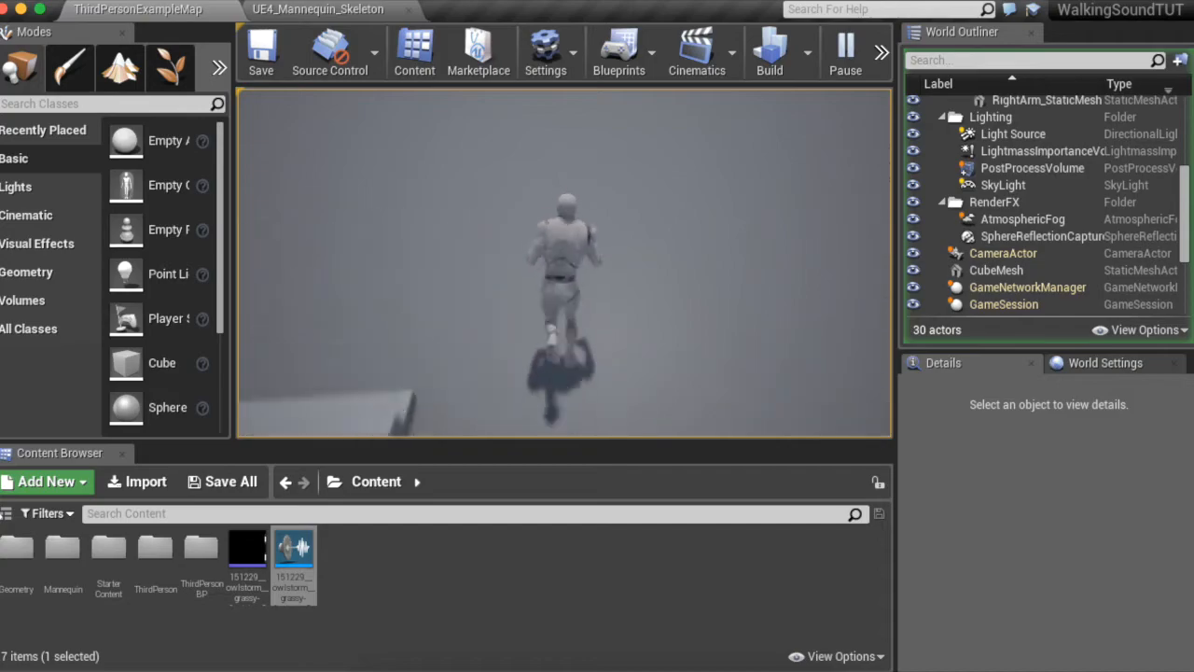
pyautogui.click(317, 9)
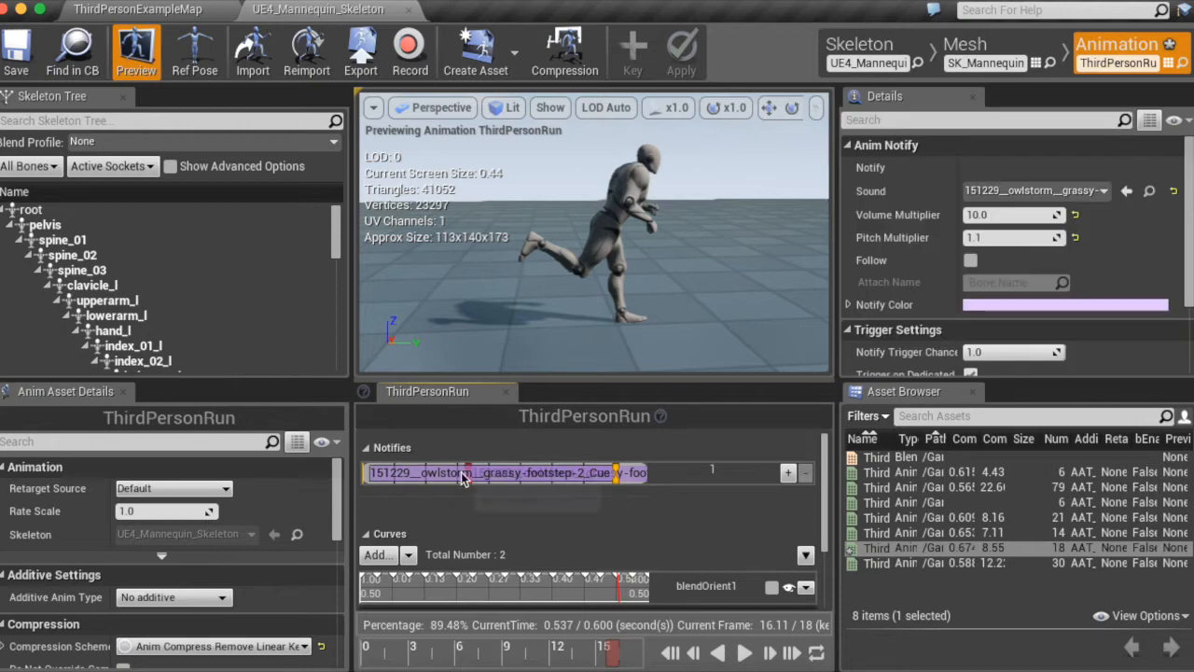
pyautogui.click(137, 9)
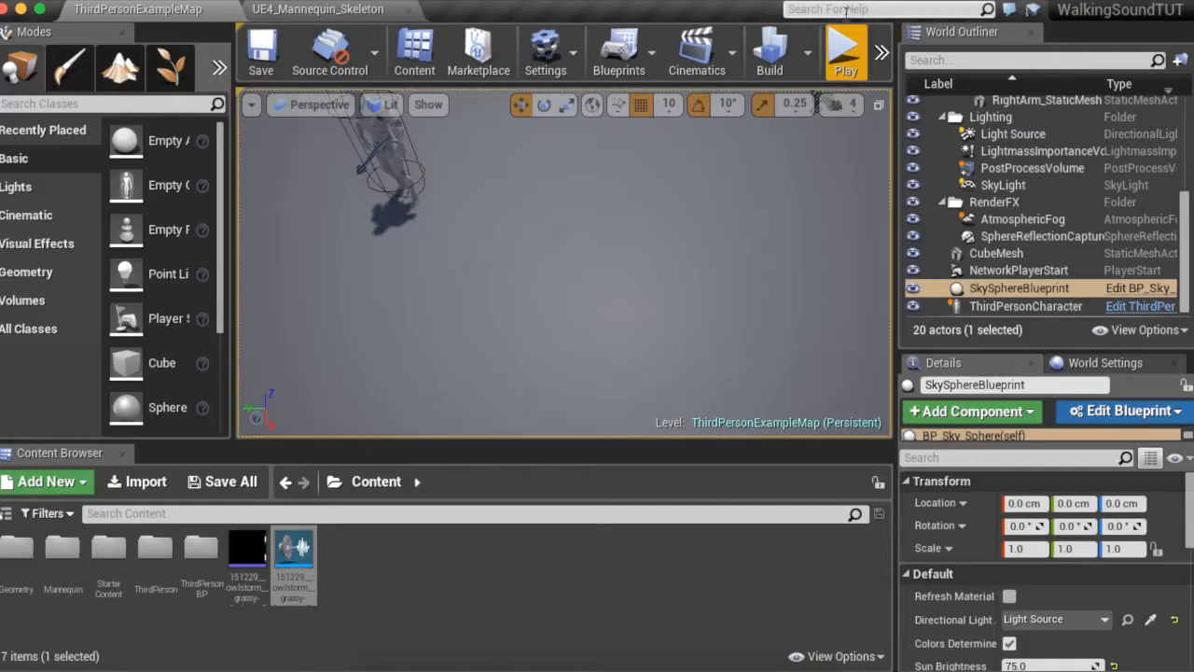
pyautogui.click(844, 51)
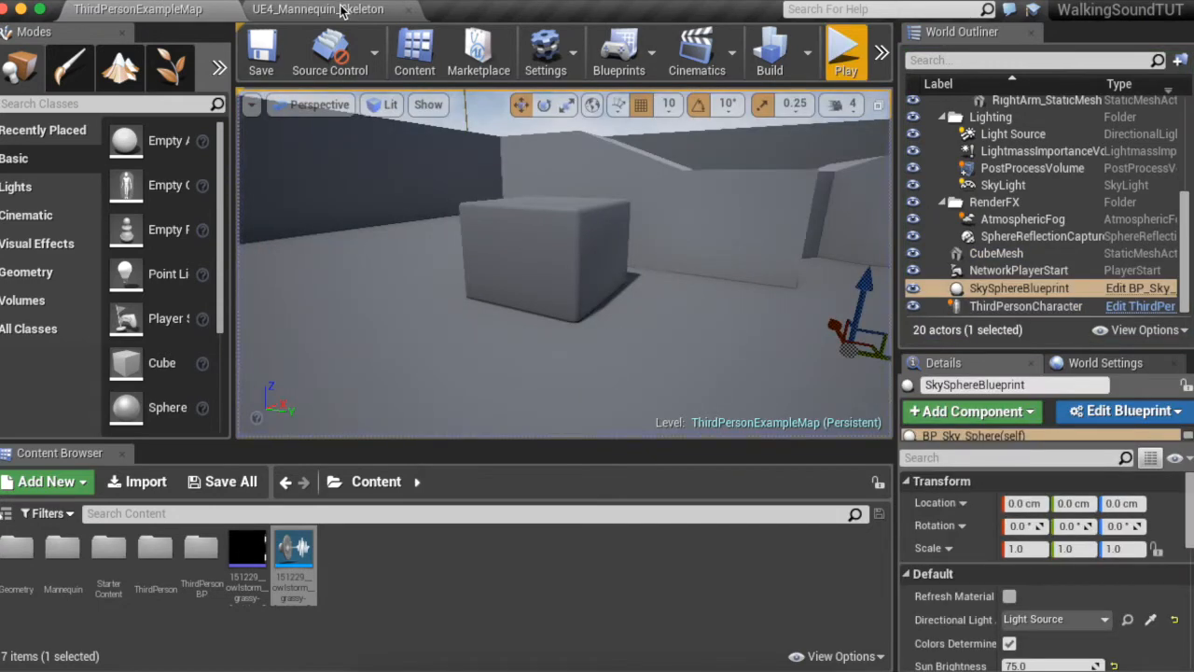
pyautogui.click(317, 9)
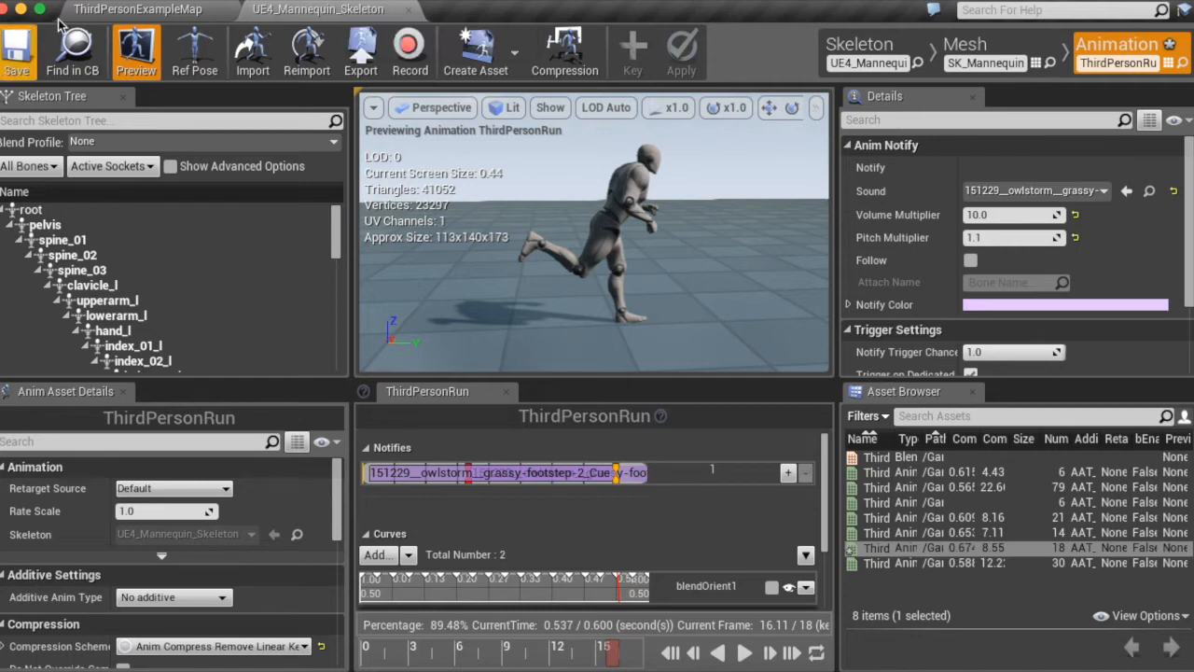
pyautogui.click(137, 9)
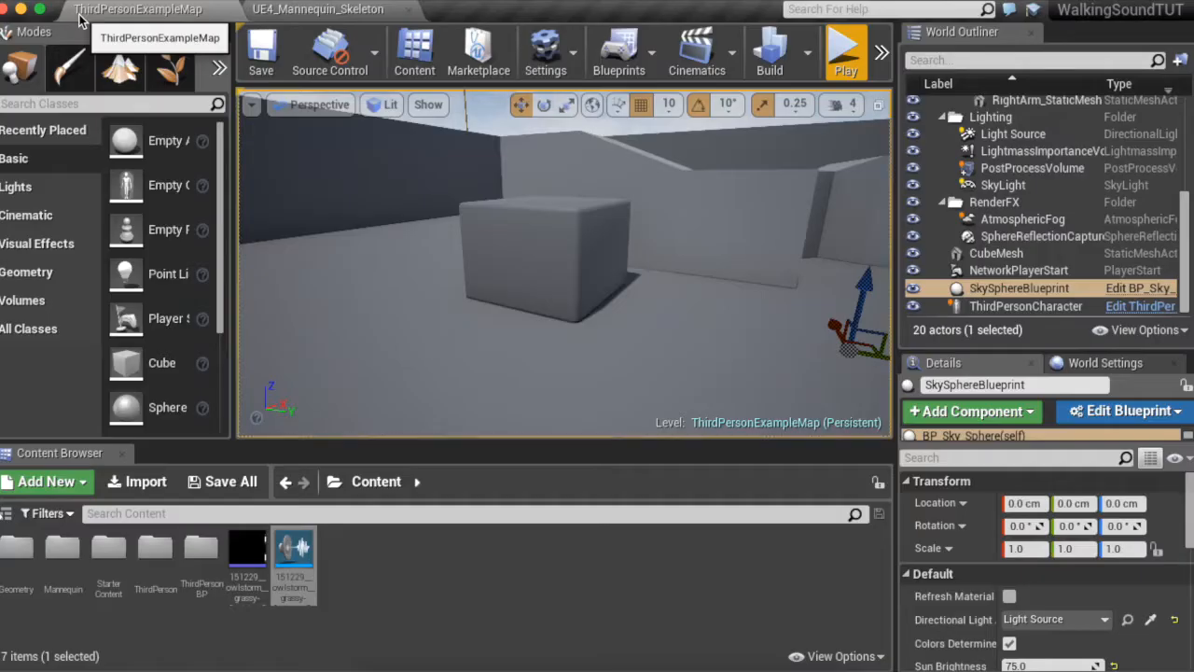
pyautogui.click(845, 48)
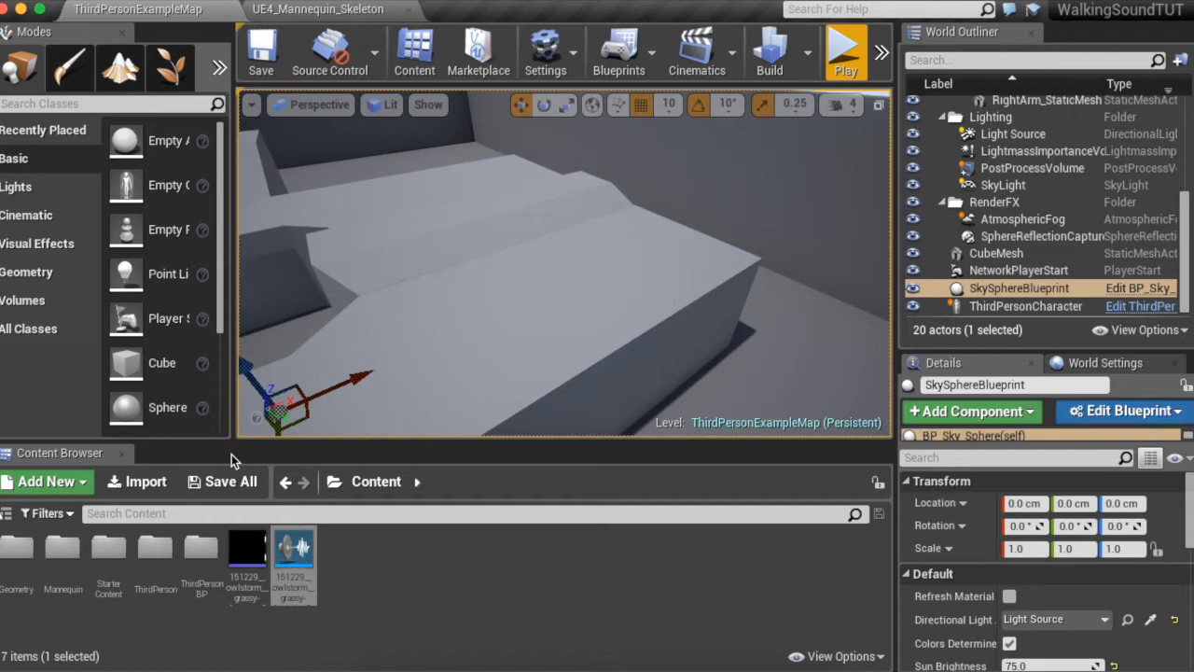
pyautogui.moveTo(352, 432)
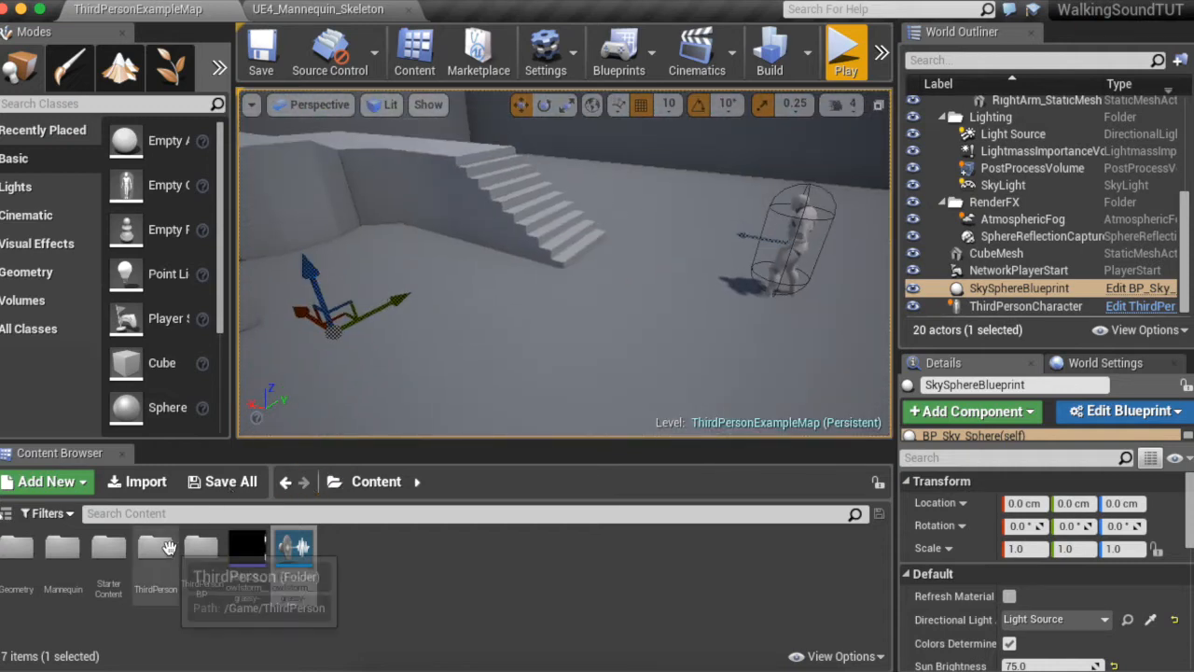
pyautogui.moveTo(160, 558)
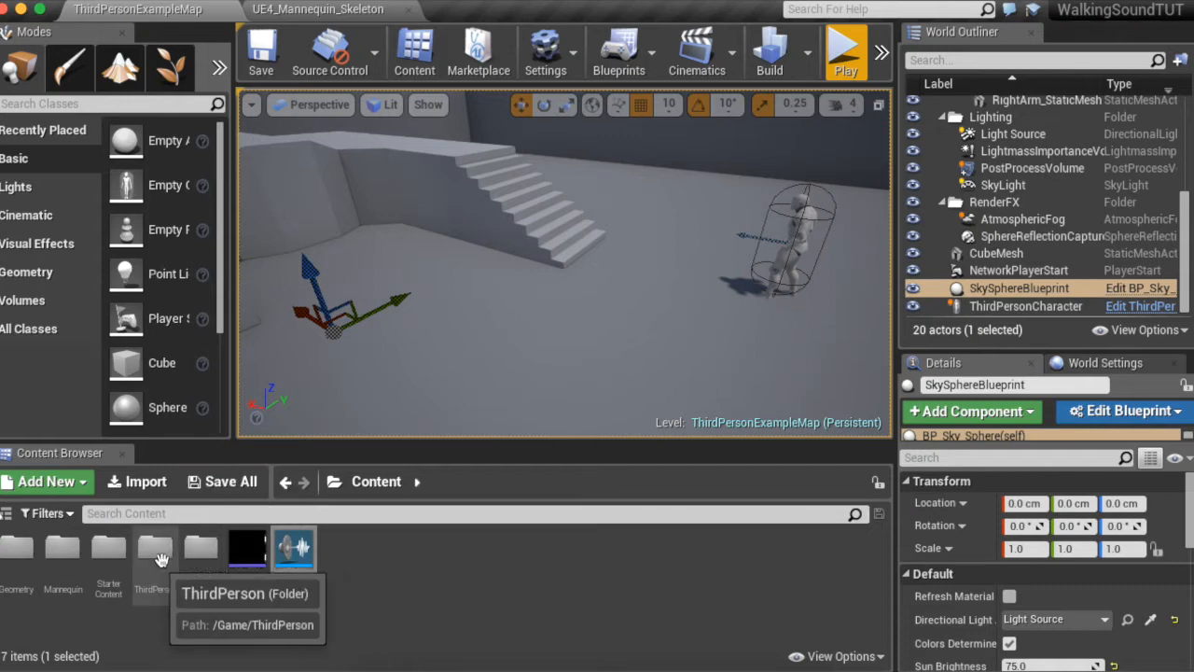
# - Add the First Person feature pack via Add New > Add Feature or Content Pack
pyautogui.click(46, 482)
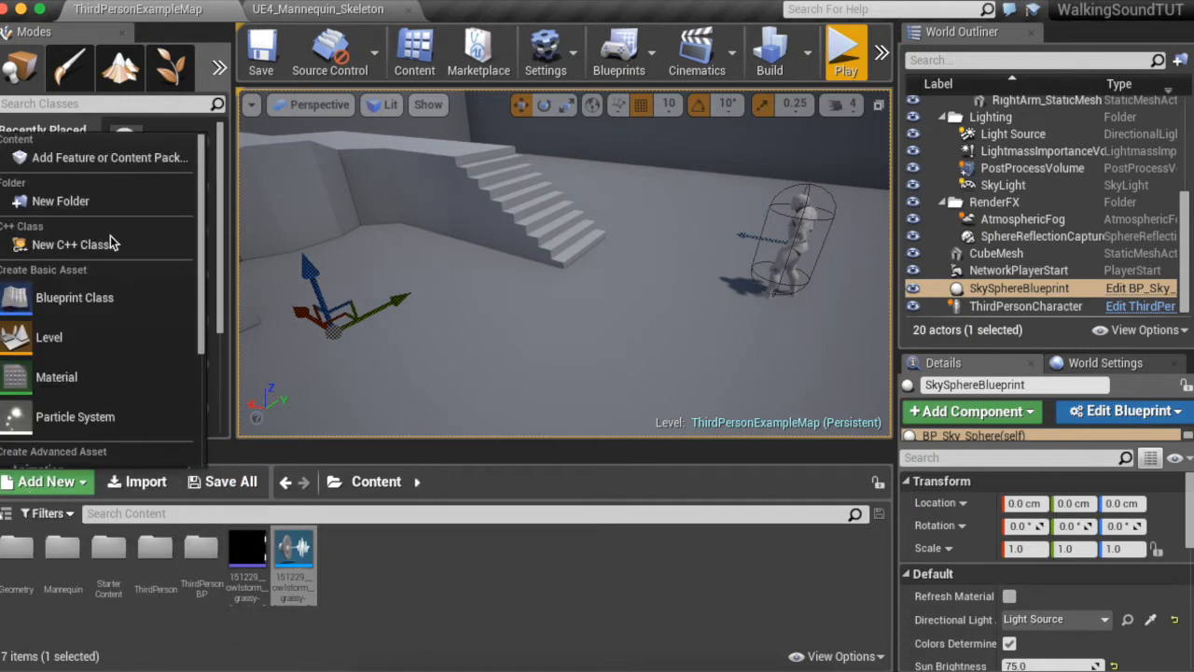
pyautogui.click(110, 156)
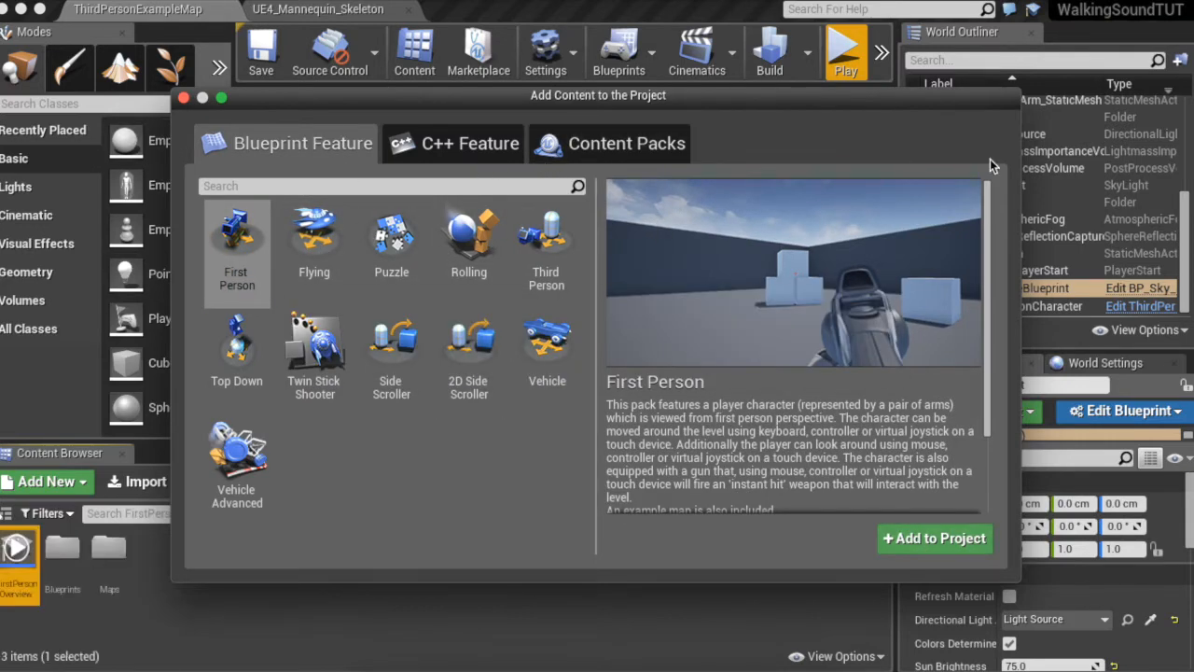
pyautogui.moveTo(205, 114)
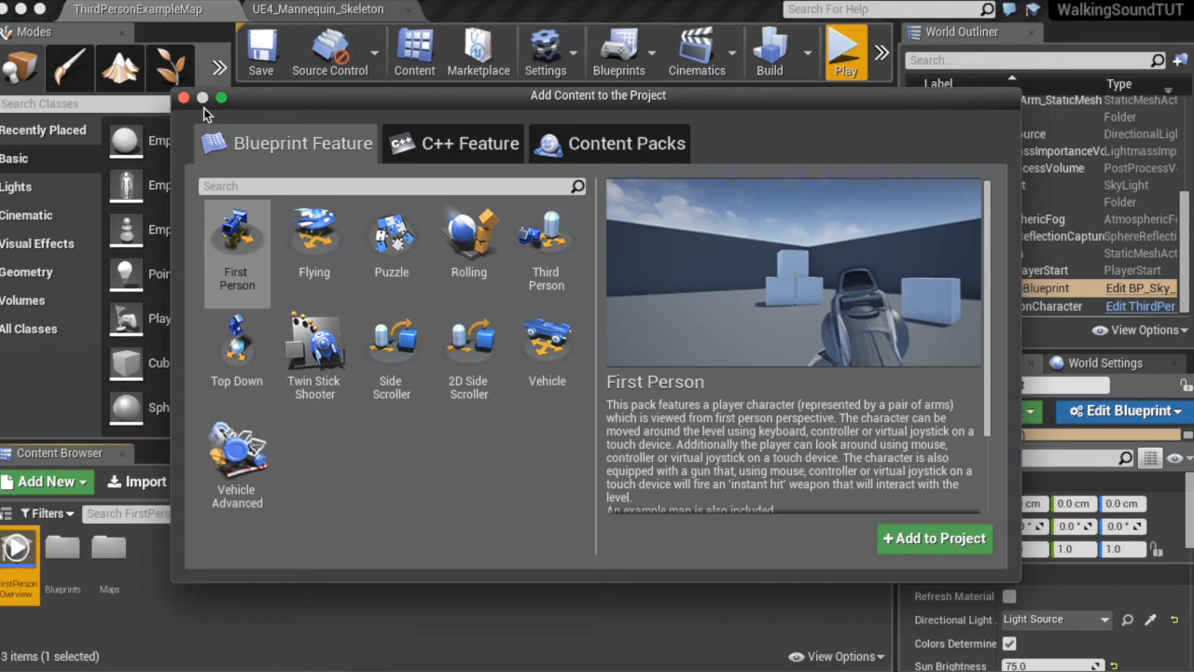
pyautogui.click(184, 97)
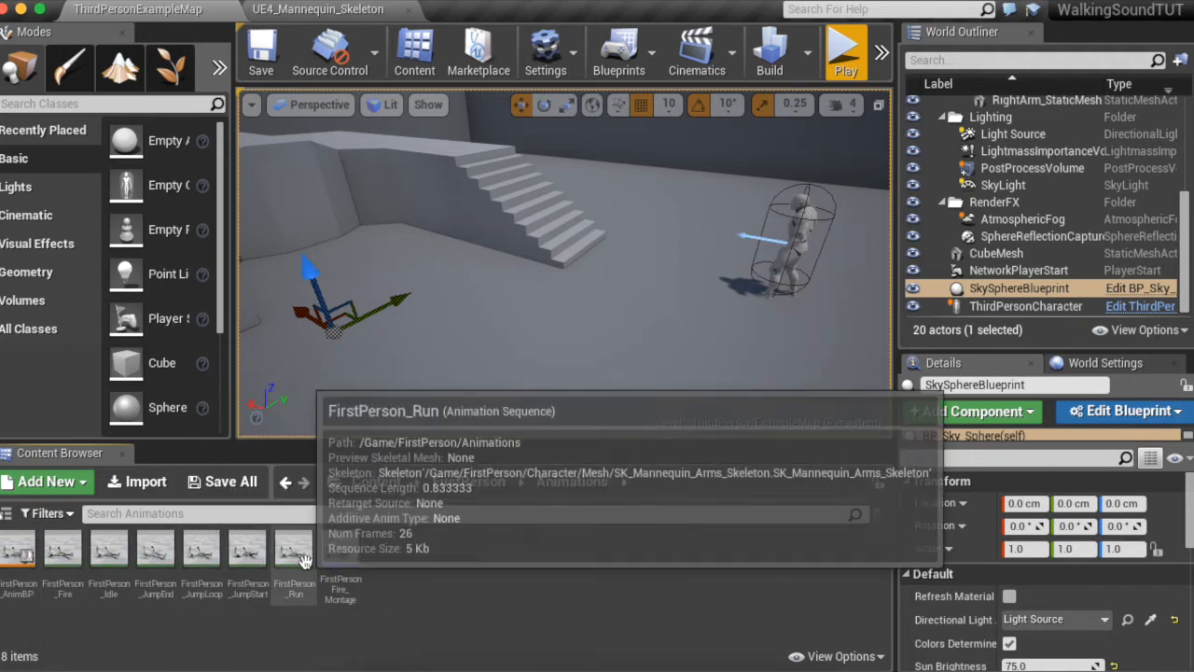
# - Preview the FirstPerson_Run animation, then return to ThirdPersonExampleMap
pyautogui.doubleClick(294, 548)
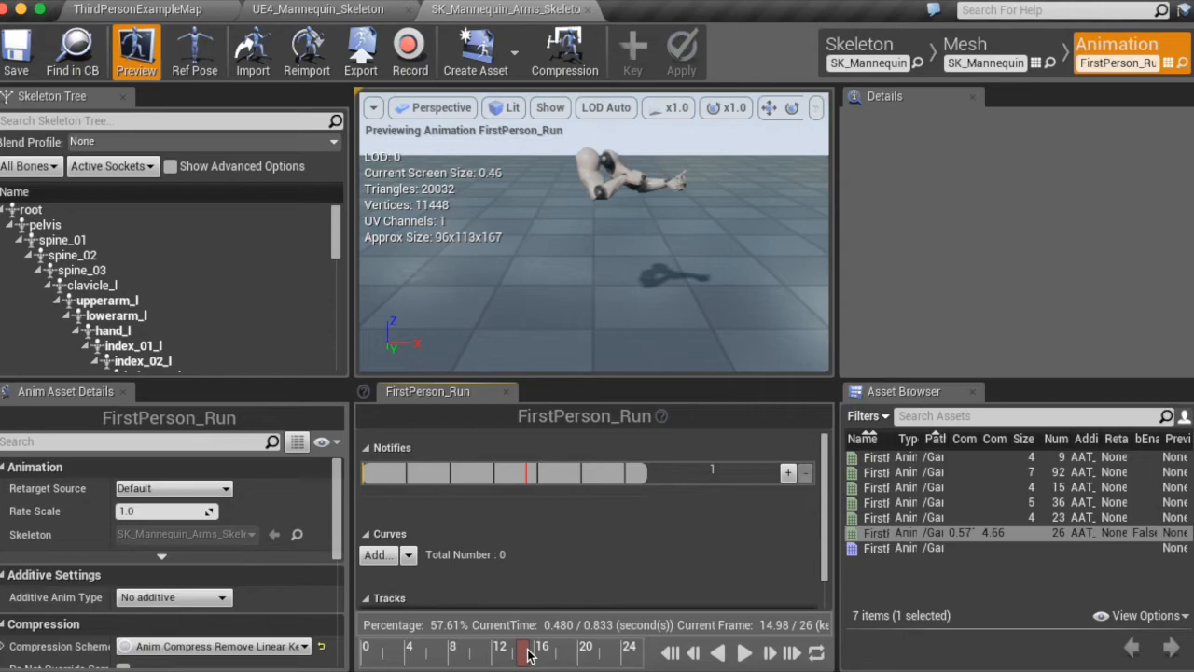
pyautogui.click(137, 10)
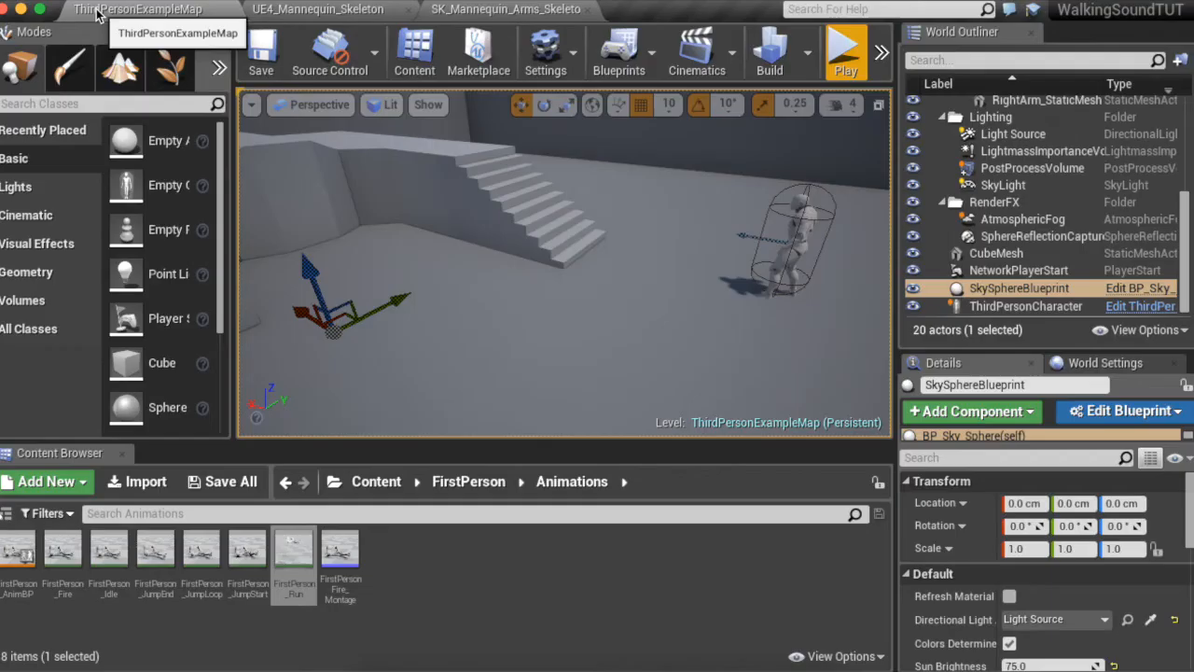
# - Check the GameMode and play-test the level as the first-person character
pyautogui.click(619, 52)
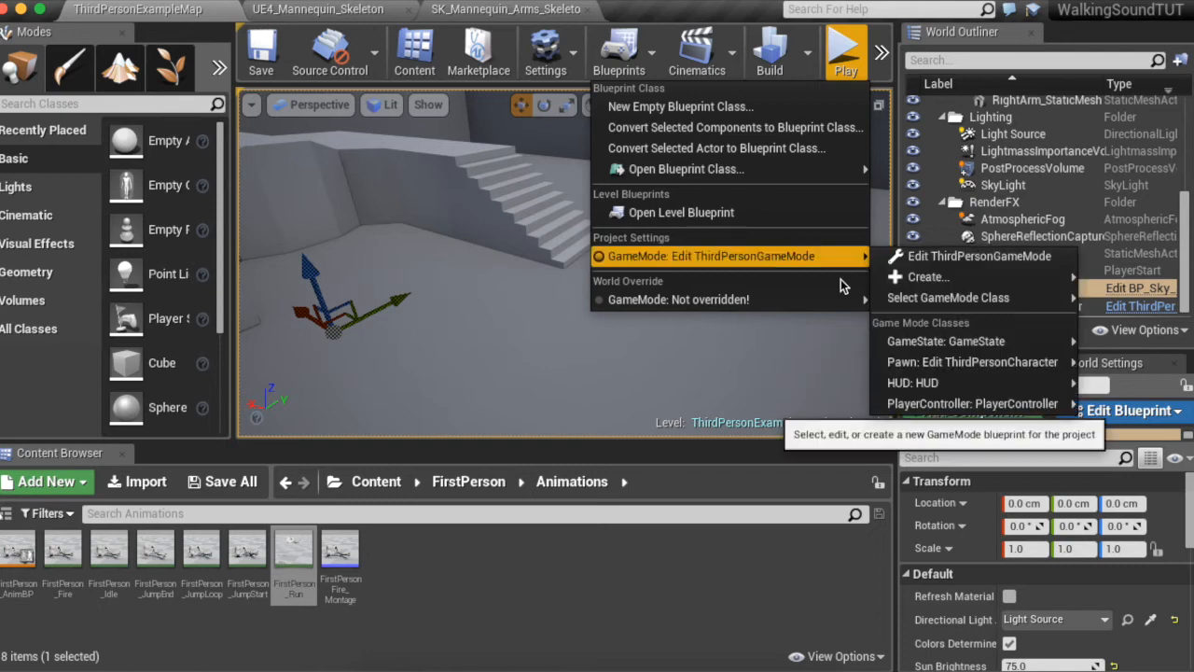
pyautogui.click(948, 296)
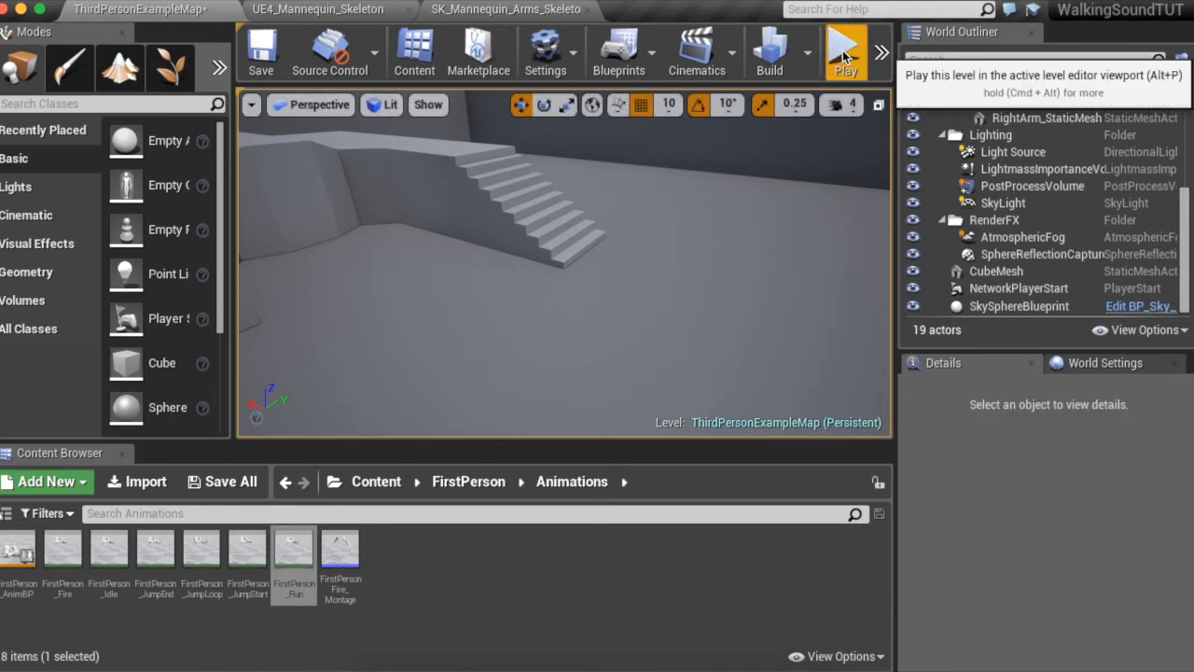
pyautogui.click(845, 51)
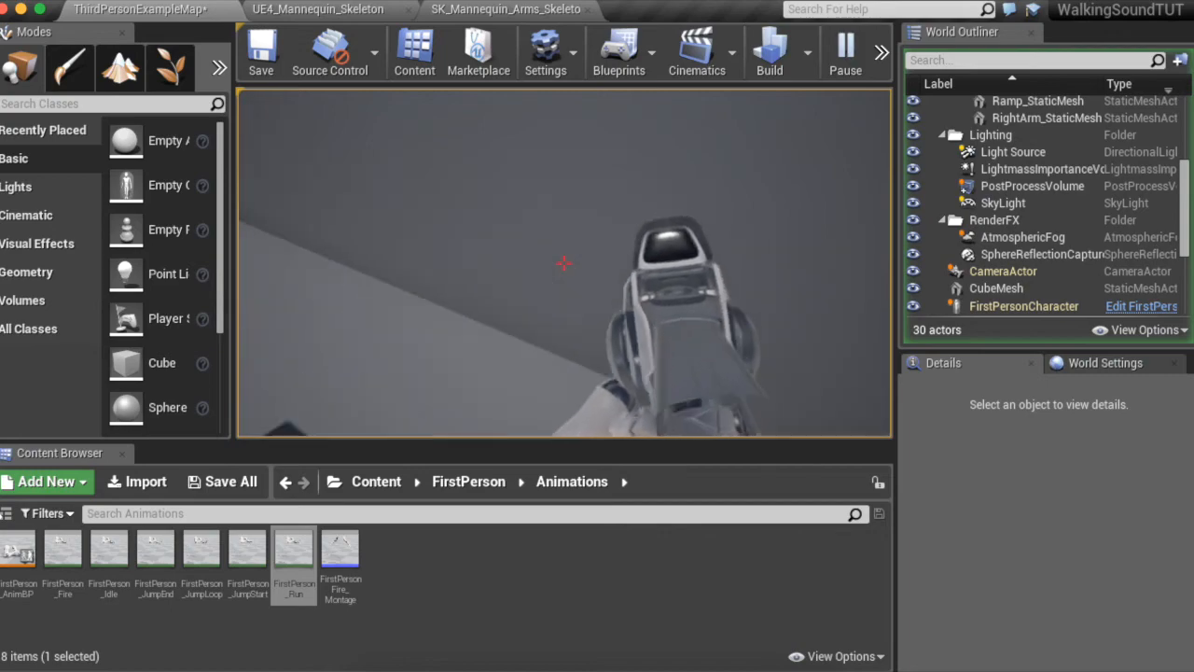
pyautogui.click(844, 47)
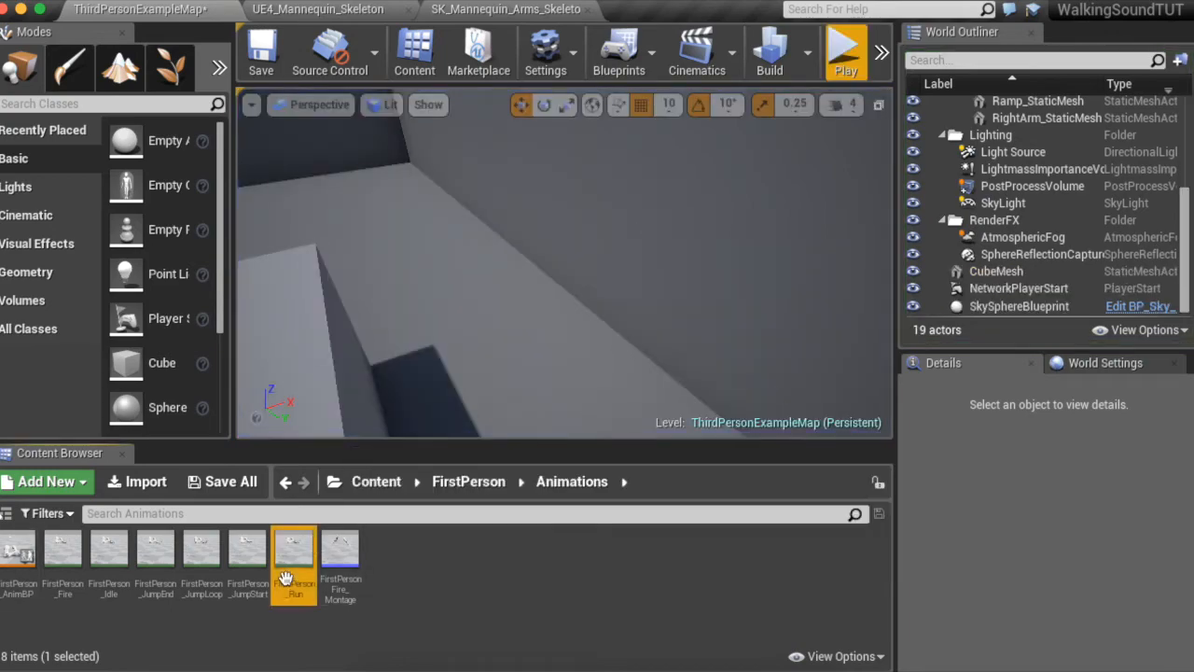
pyautogui.doubleClick(294, 547)
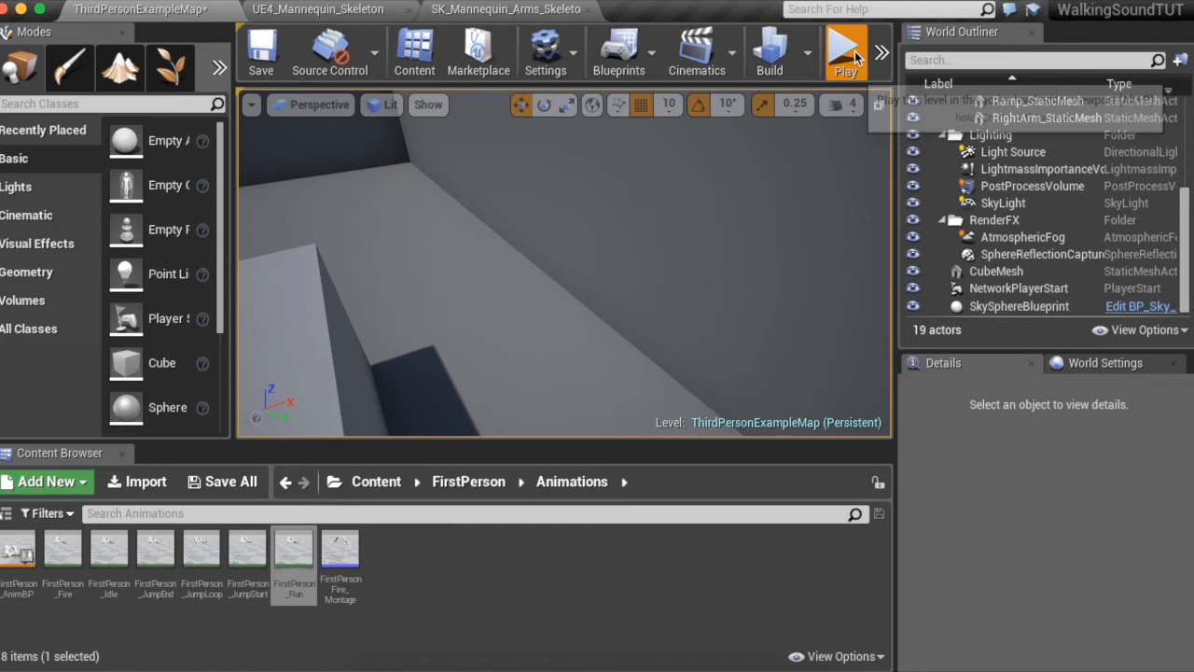
pyautogui.click(846, 46)
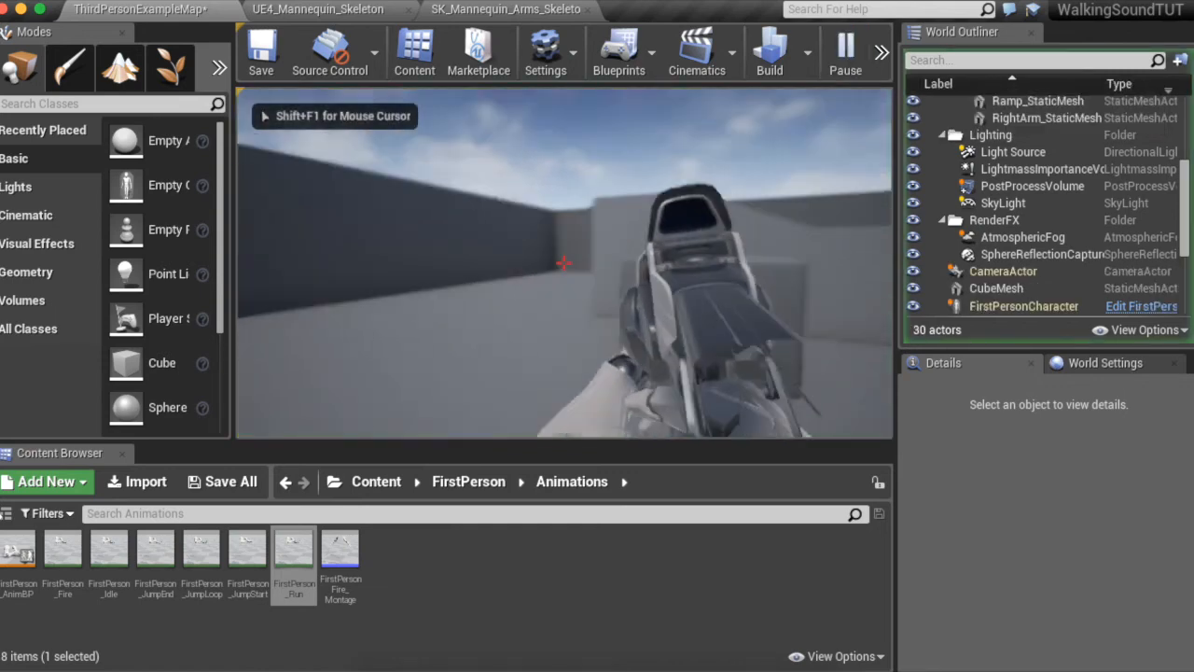